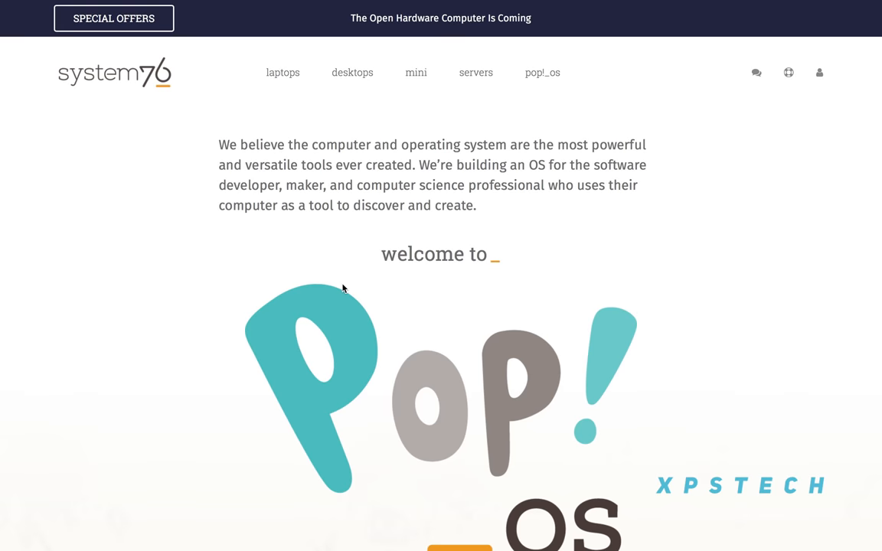
- Scroll the Pop!_OS homepage from the welcome banner down through the Imagine sections
{"action": "scroll", "scroll_direction": "down", "scroll_amount": 3}
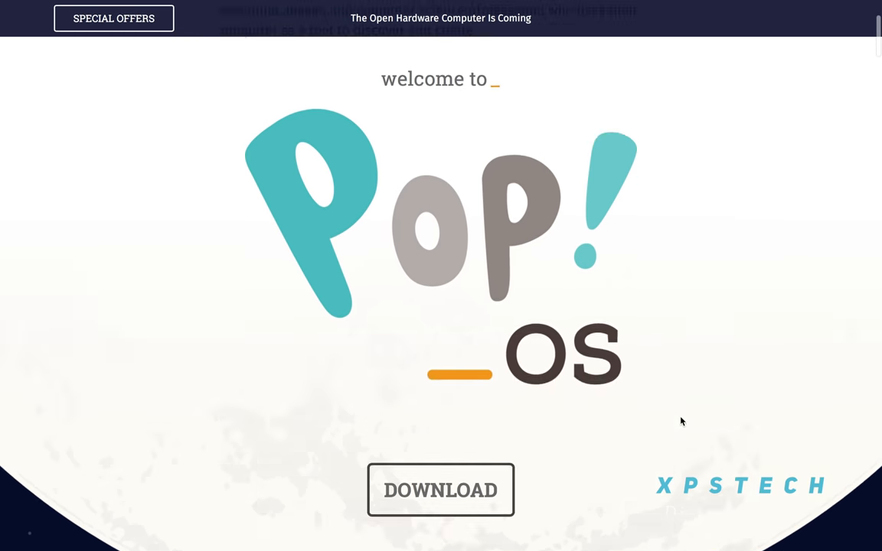
{"action": "scroll", "scroll_direction": "down", "scroll_amount": 3}
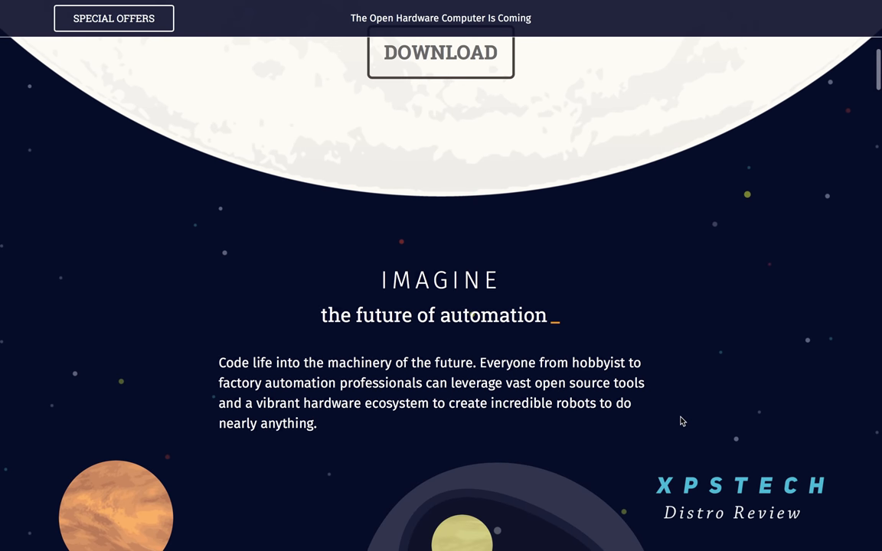
{"action": "scroll", "scroll_direction": "down", "scroll_amount": 3}
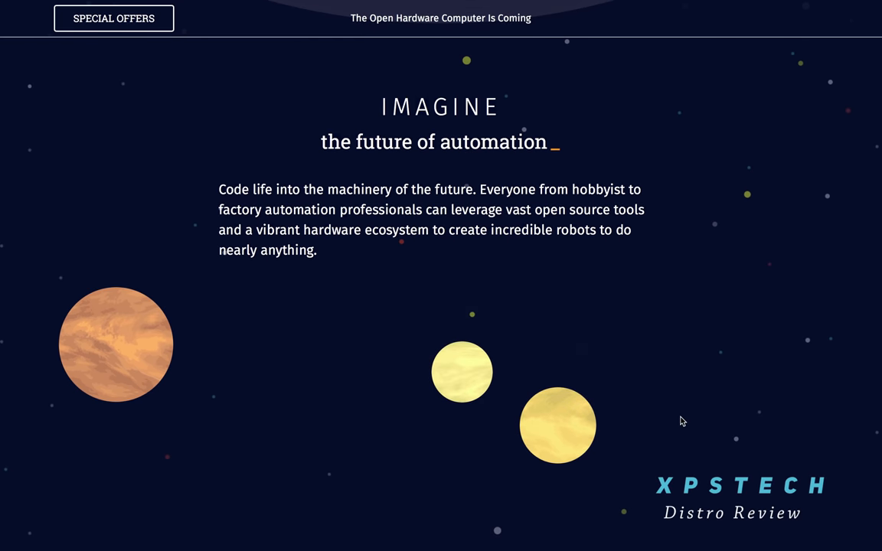
{"action": "scroll", "scroll_direction": "down", "scroll_amount": 3}
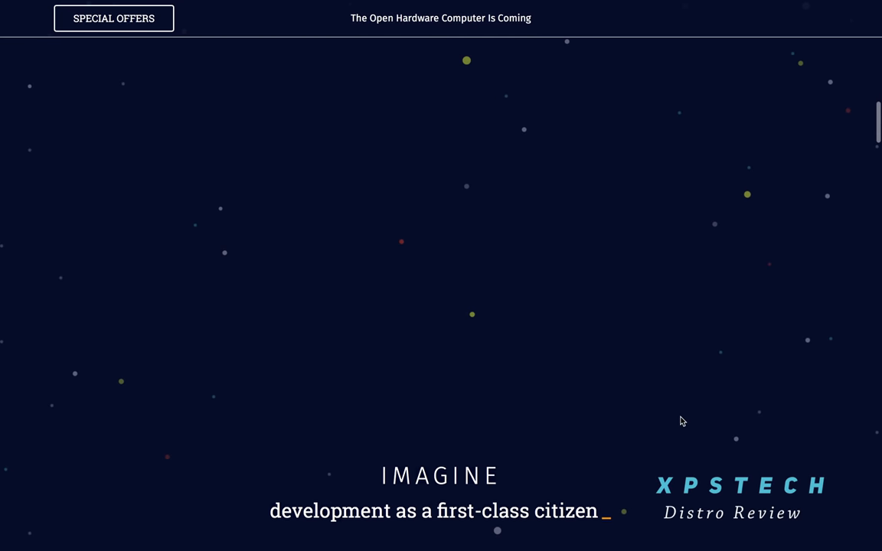
{"action": "scroll", "scroll_direction": "down", "scroll_amount": 3}
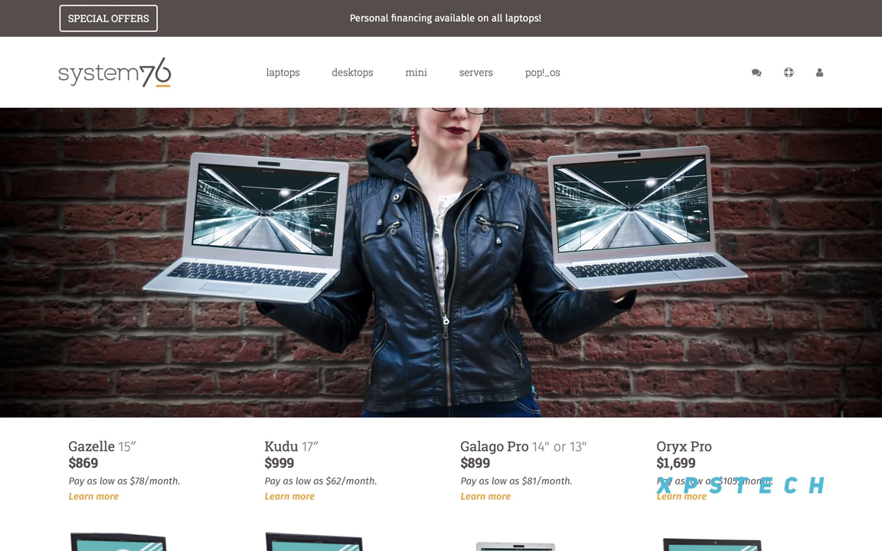
- Scroll the System76 laptops and Ubuntu OS pages down to the large desktop screenshot
{"action": "scroll", "scroll_direction": "down", "scroll_amount": 3}
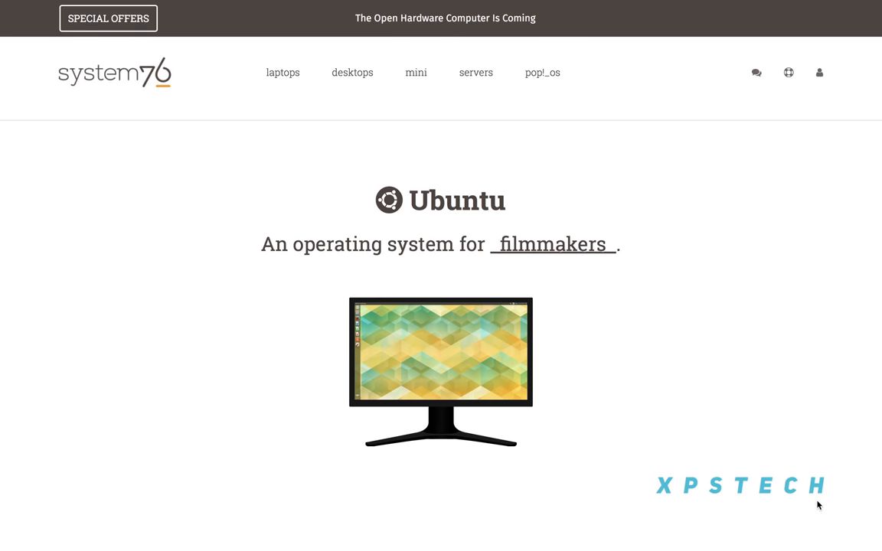
{"action": "scroll", "scroll_direction": "down", "scroll_amount": 3}
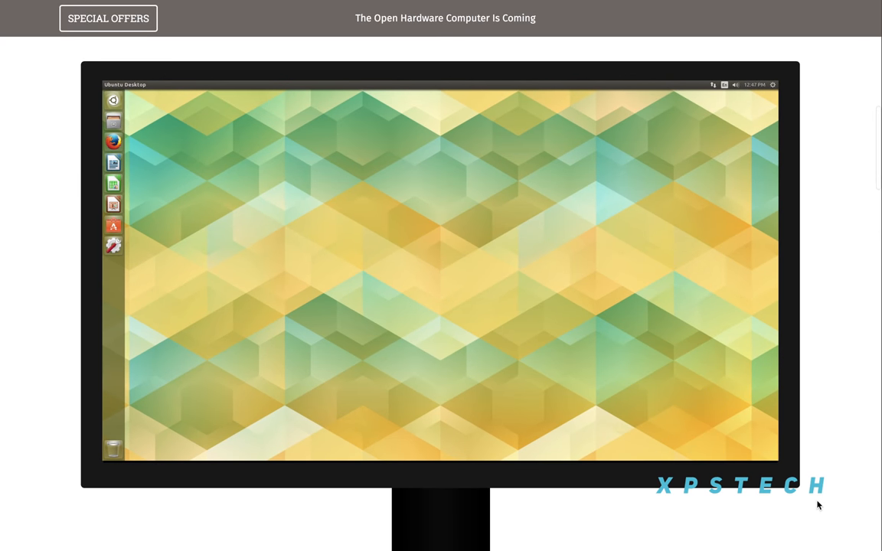
{"action": "scroll", "scroll_direction": "down", "scroll_amount": 3}
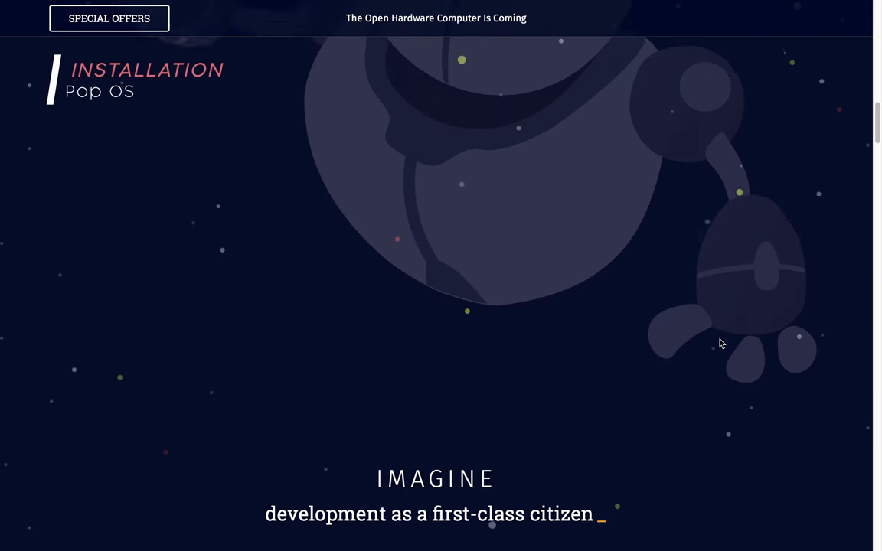
- View the dynamic Workspaces and side-by-side Window Snapping demos on the Pop!_OS page
{"action": "scroll", "scroll_direction": "down", "scroll_amount": 3}
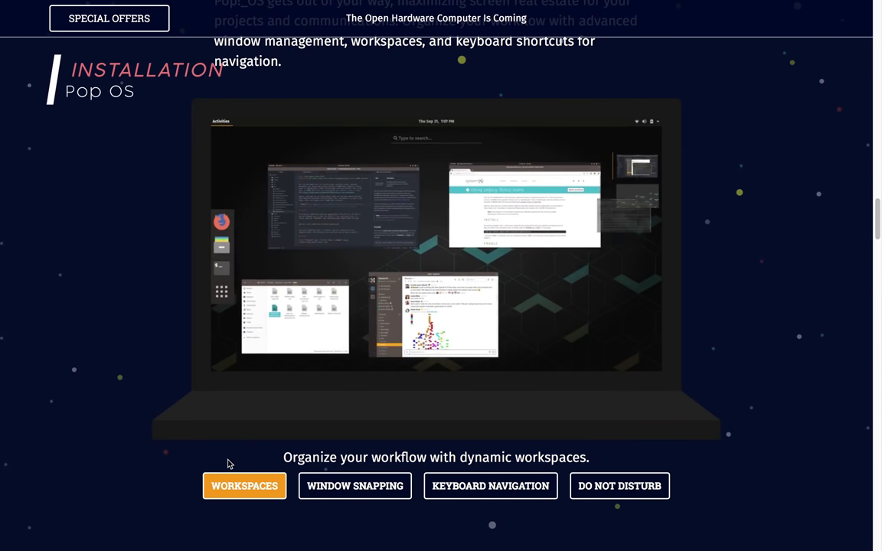
{"action": "left_click", "coordinate": [355, 486]}
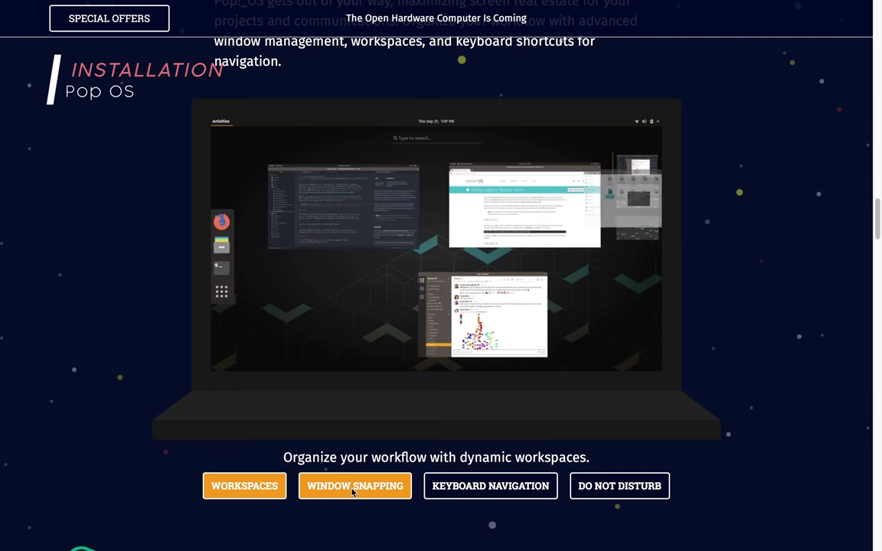
{"action": "left_click", "coordinate": [355, 485]}
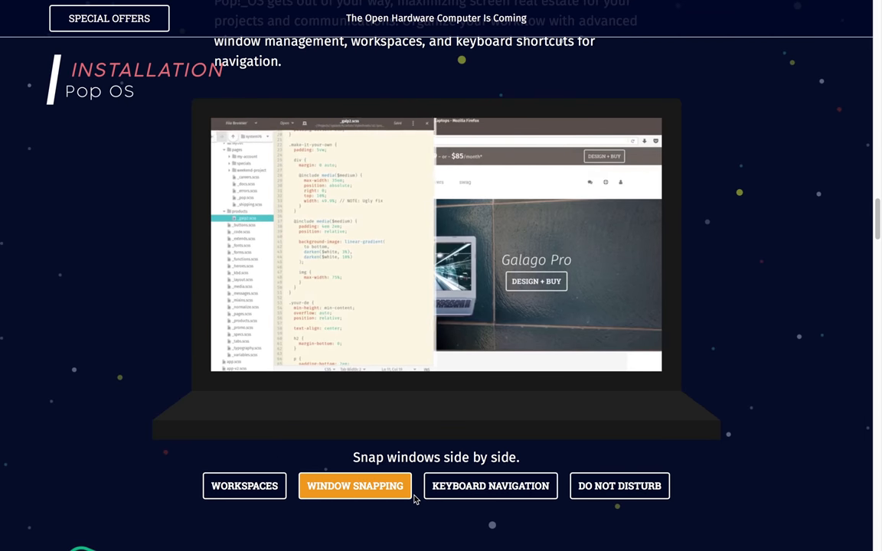
- Scroll past the testimonials to the closing 'what will you make' download section
{"action": "scroll", "scroll_direction": "down", "scroll_amount": 3}
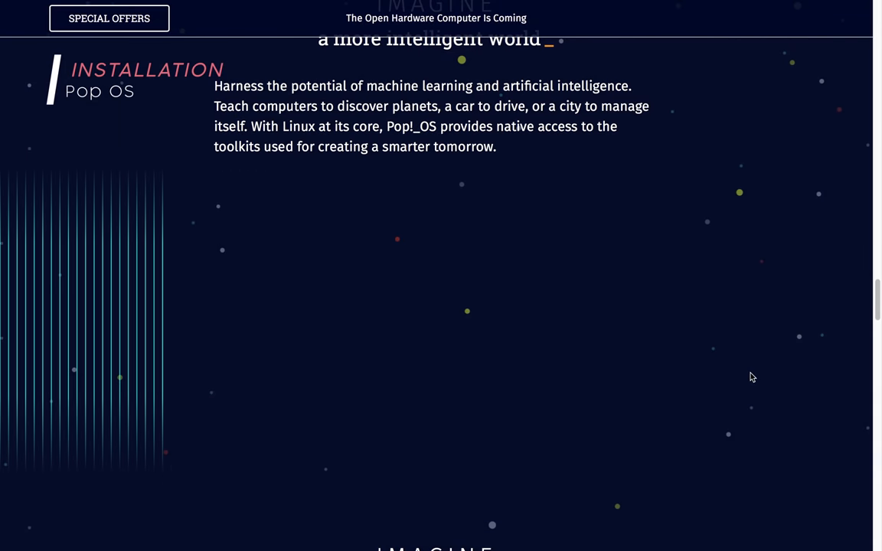
{"action": "scroll", "scroll_direction": "down", "scroll_amount": 3}
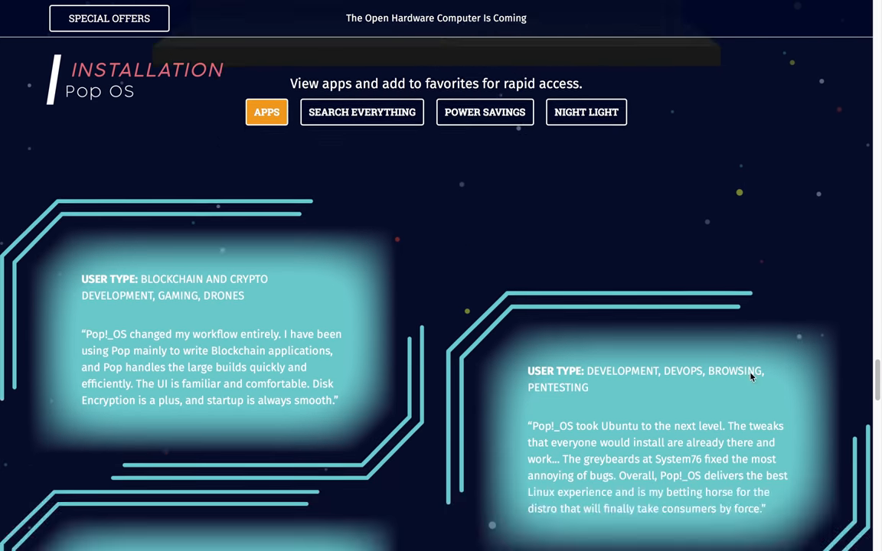
{"action": "scroll", "scroll_direction": "down", "scroll_amount": 3}
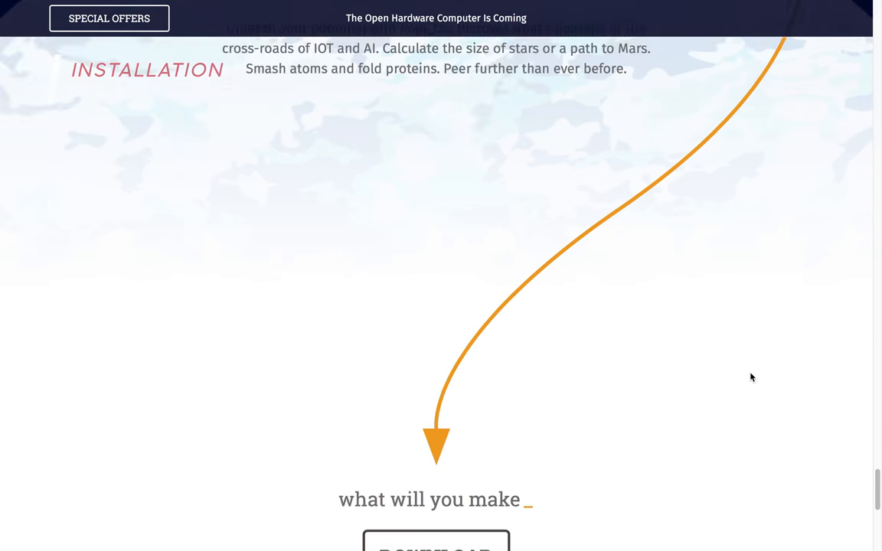
- Show the Pop!_OS 18.04 download options with Intel/AMD and NVIDIA ISOs and SHA256 sums
{"action": "left_click", "coordinate": [435, 539]}
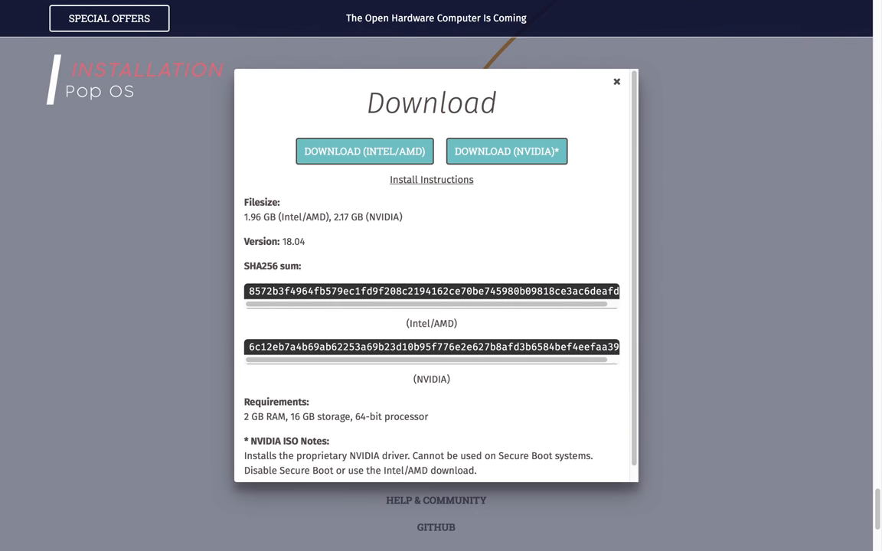
{"action": "mouse_move", "coordinate": [365, 151]}
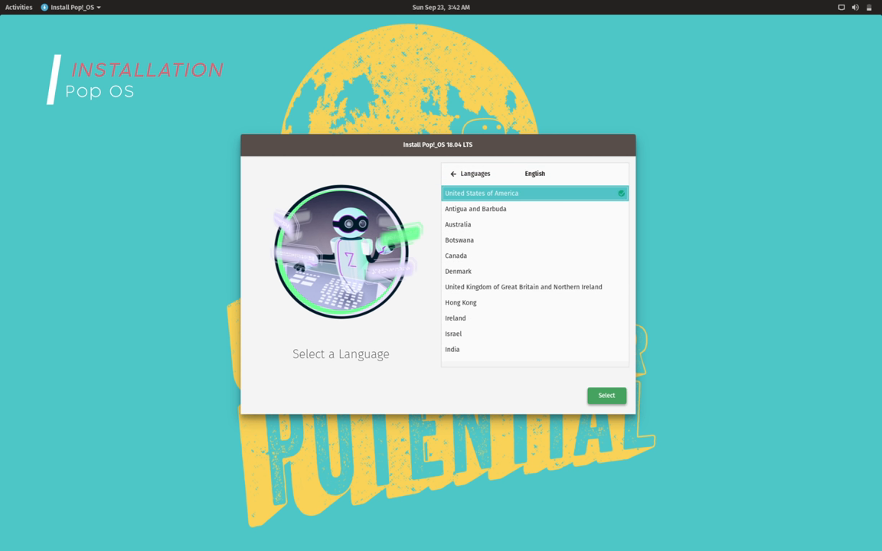
- Accept US English language and default keyboard layout, then choose a Clean Install
{"action": "left_click", "coordinate": [606, 395]}
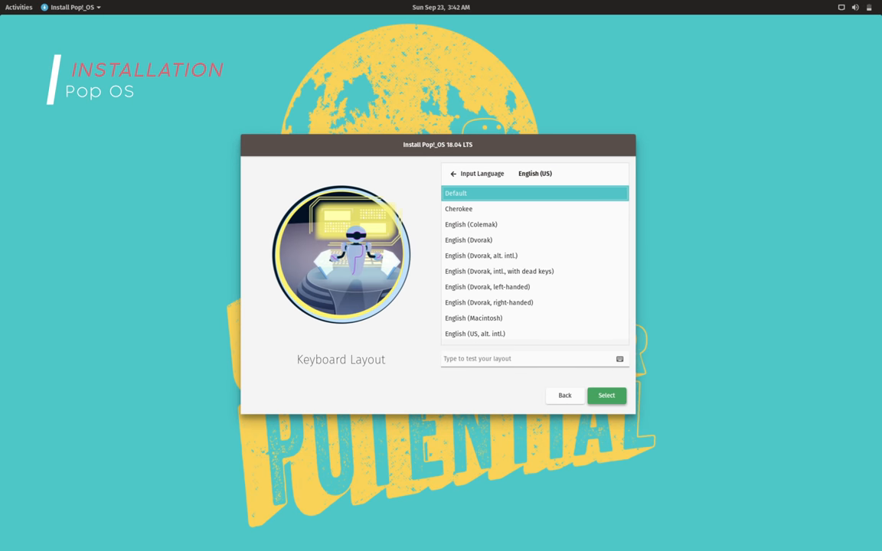
{"action": "left_click", "coordinate": [606, 395]}
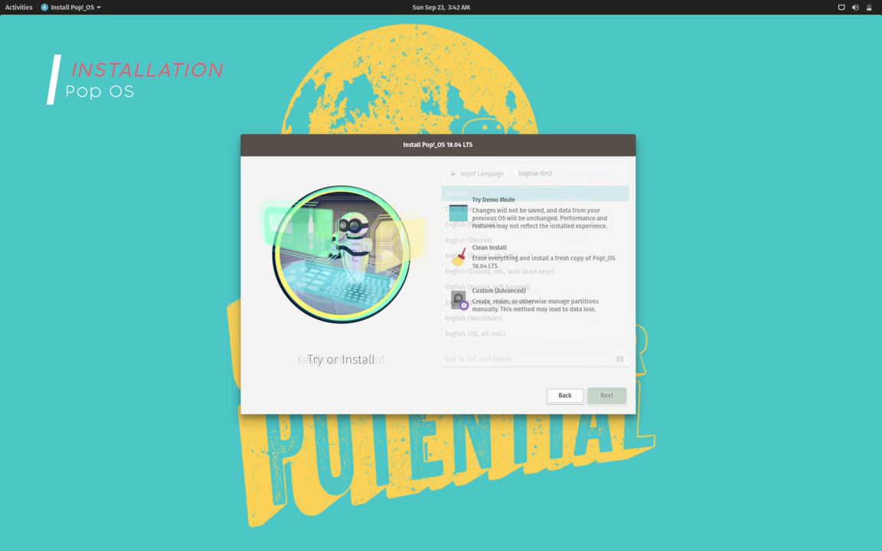
{"action": "left_click", "coordinate": [563, 395]}
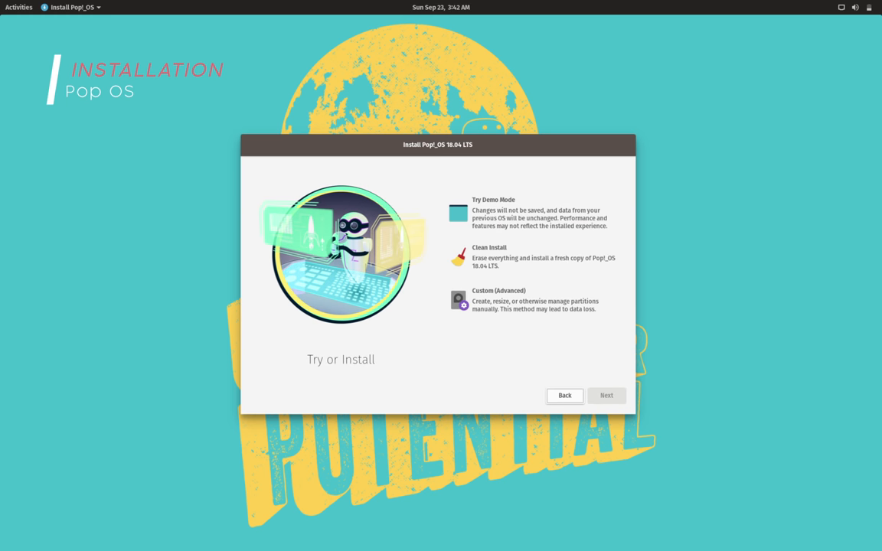
{"action": "left_click", "coordinate": [534, 258]}
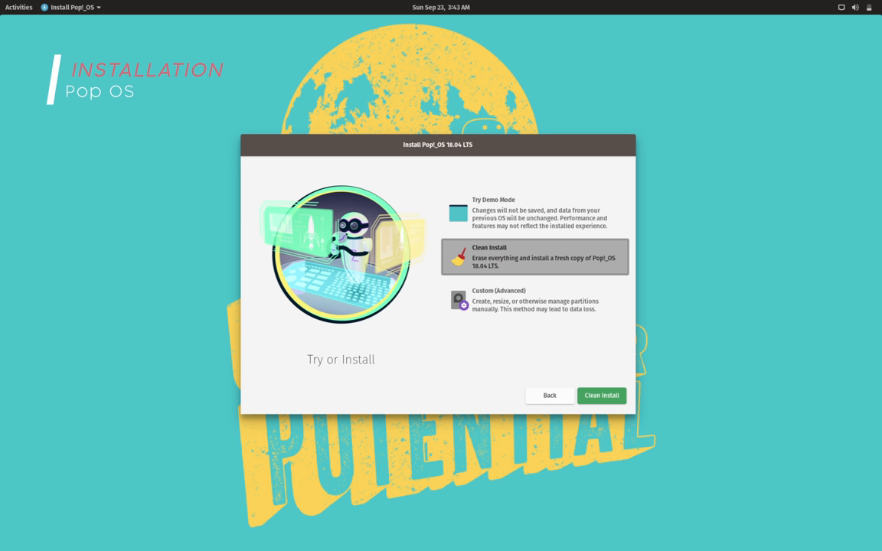
- Proceed with the clean install, ignore the battery warning, and erase the drive to begin installing
{"action": "left_click", "coordinate": [600, 395]}
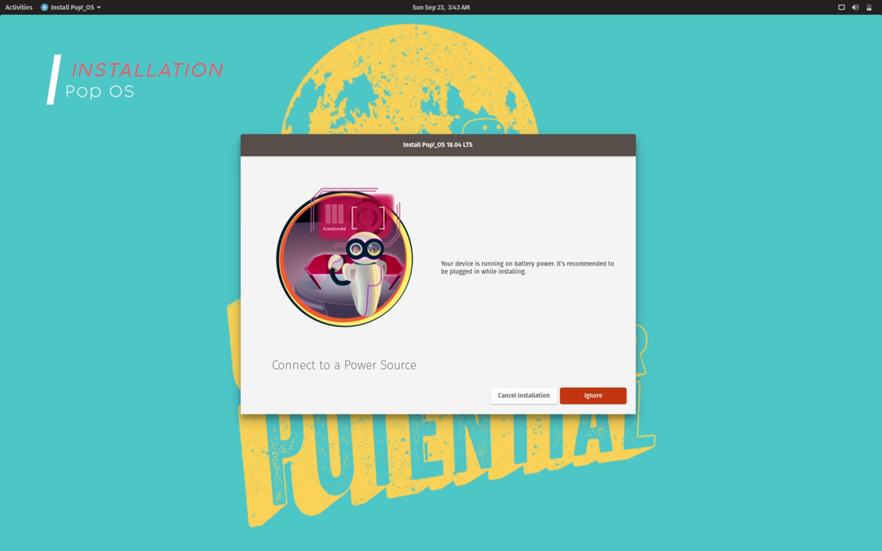
{"action": "left_click", "coordinate": [592, 395]}
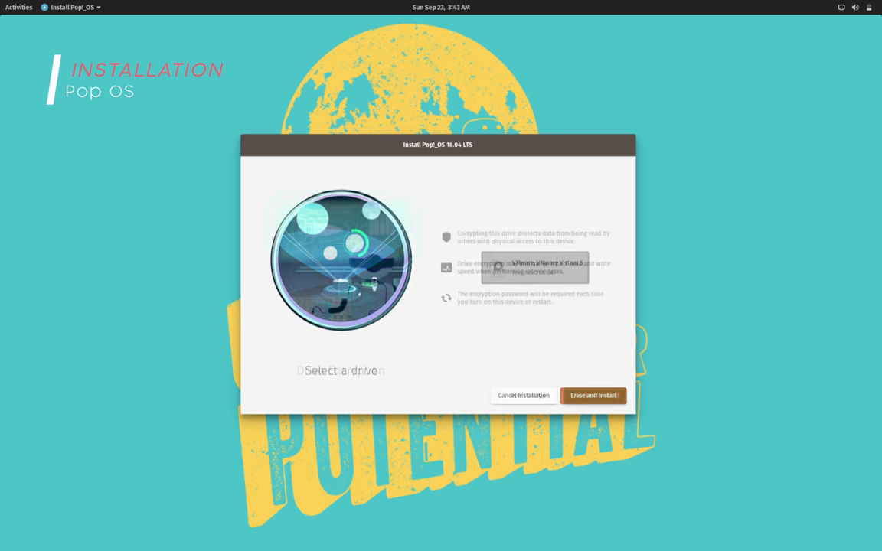
{"action": "left_click", "coordinate": [592, 395]}
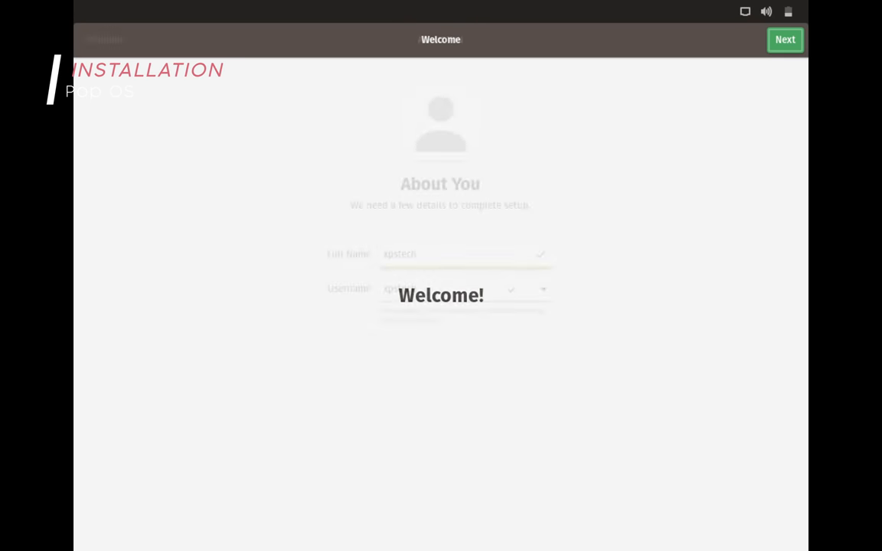
- Confirm the account details and skip connecting online accounts in GNOME Initial Setup
{"action": "left_click", "coordinate": [784, 40]}
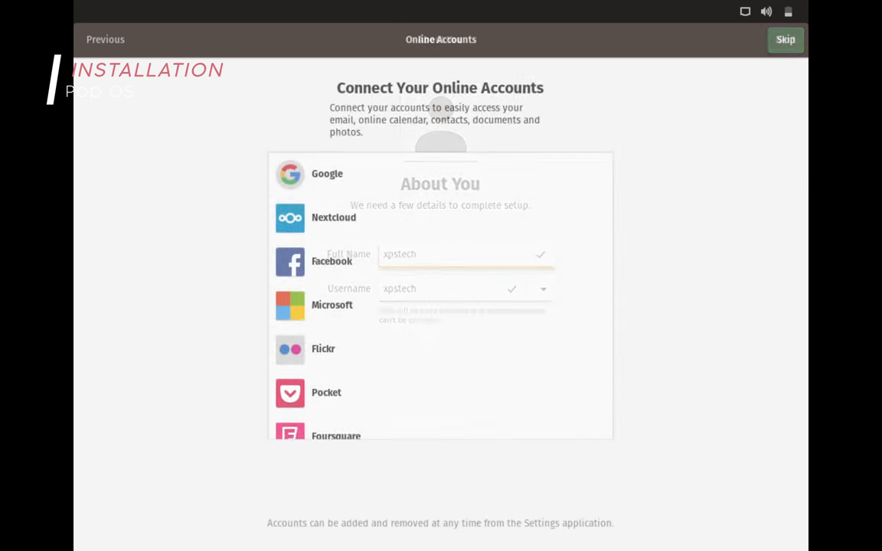
{"action": "left_click", "coordinate": [783, 40]}
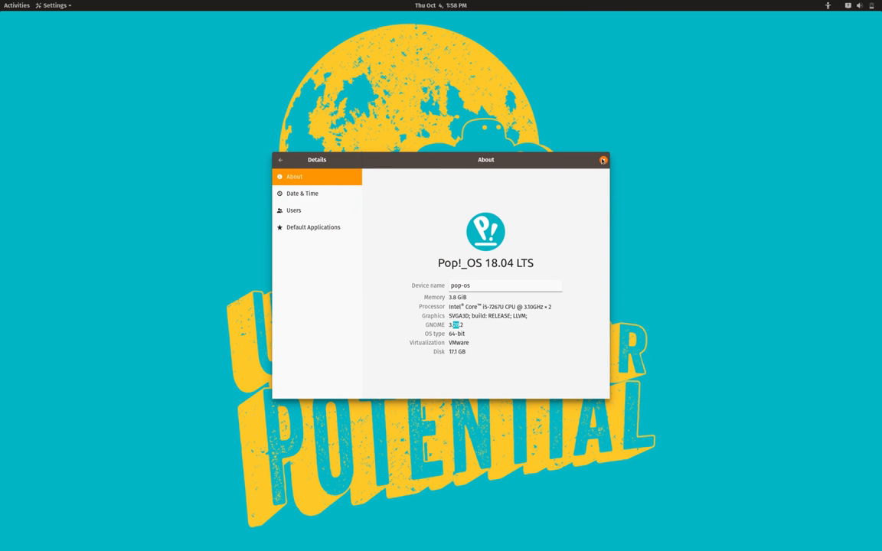
- Close the Settings About window and bring up the Activities overview from the top bar
{"action": "left_click", "coordinate": [603, 159]}
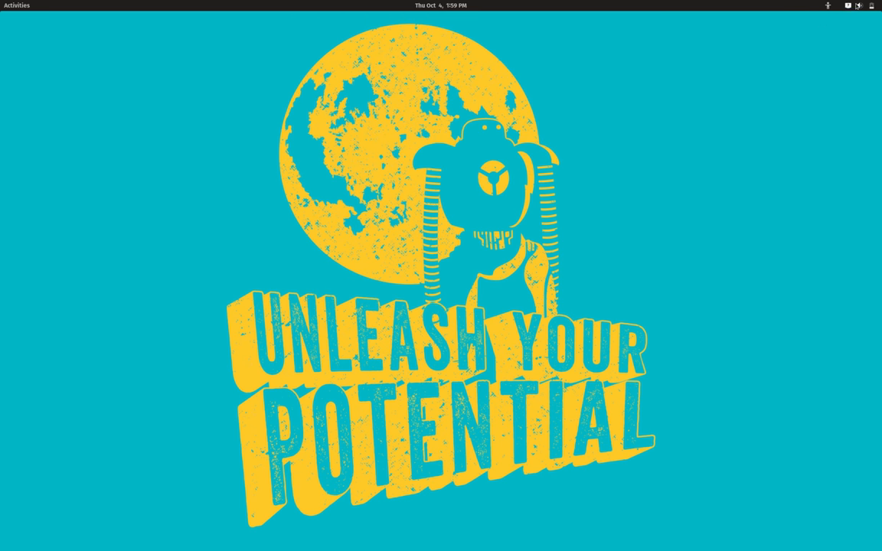
{"action": "left_click", "coordinate": [858, 6]}
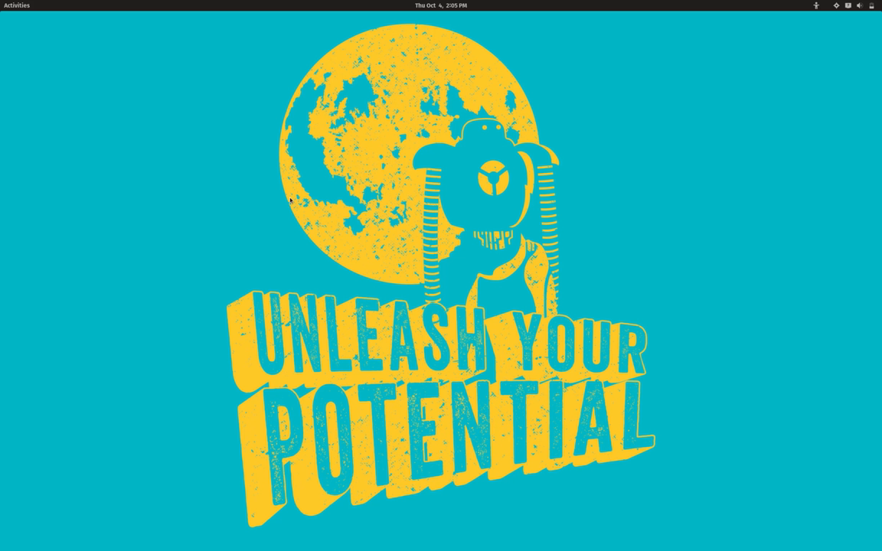
{"action": "mouse_move", "coordinate": [12, 9]}
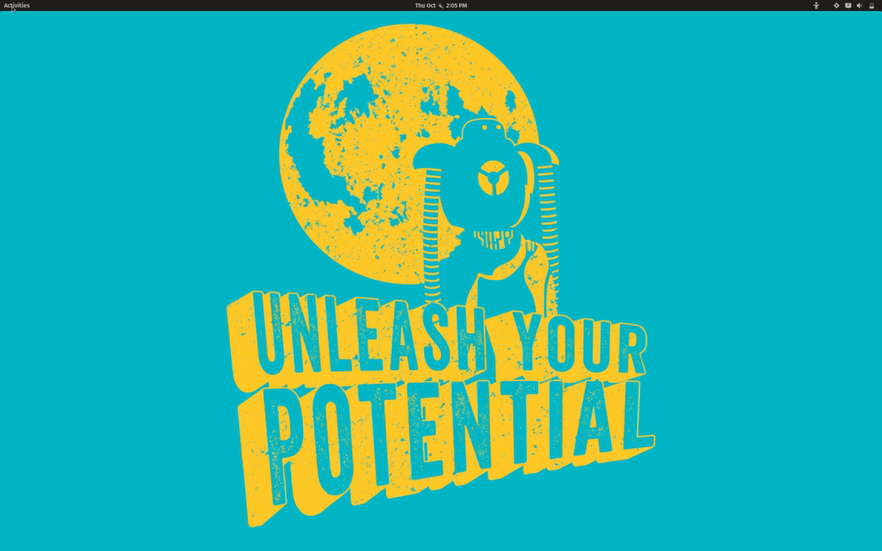
{"action": "left_click", "coordinate": [15, 6]}
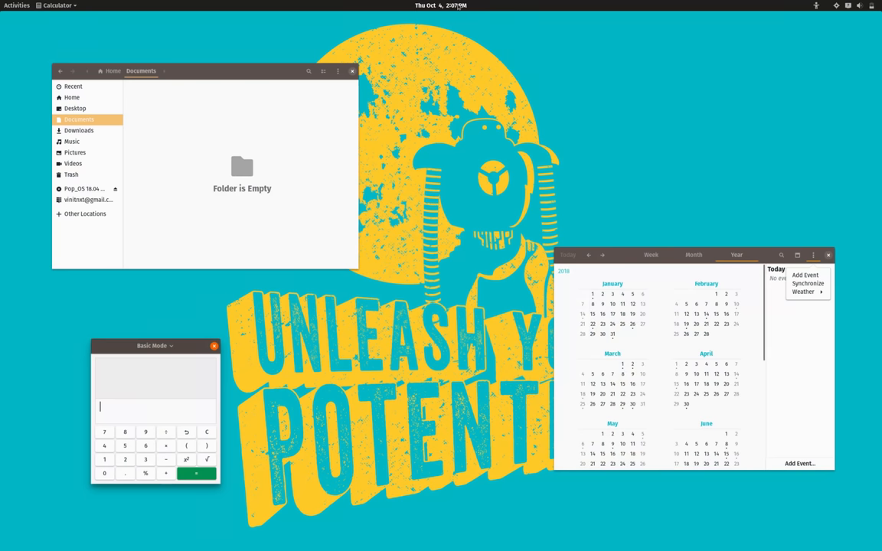
- Browse the system menu's wired connection and power mode options and the Pop Shop search, then close everything
{"action": "left_click", "coordinate": [441, 6]}
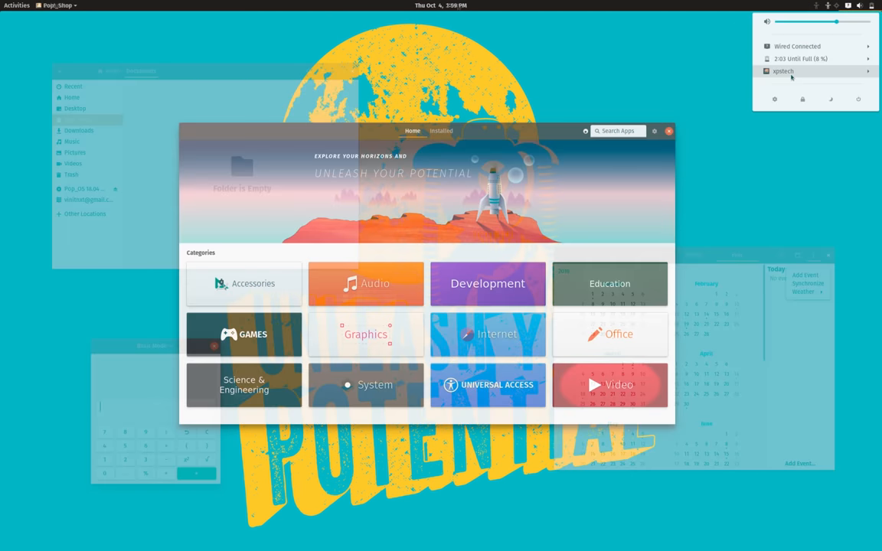
{"action": "left_click", "coordinate": [796, 46]}
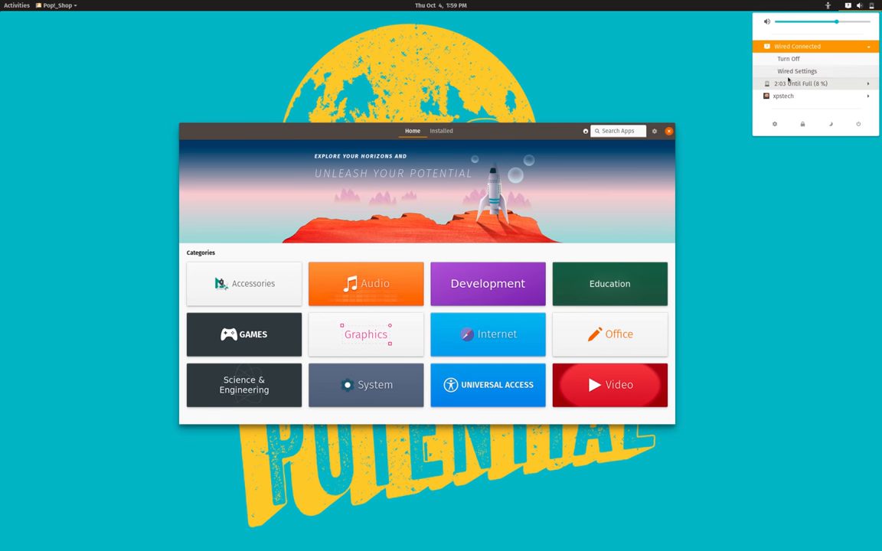
{"action": "left_click", "coordinate": [802, 83]}
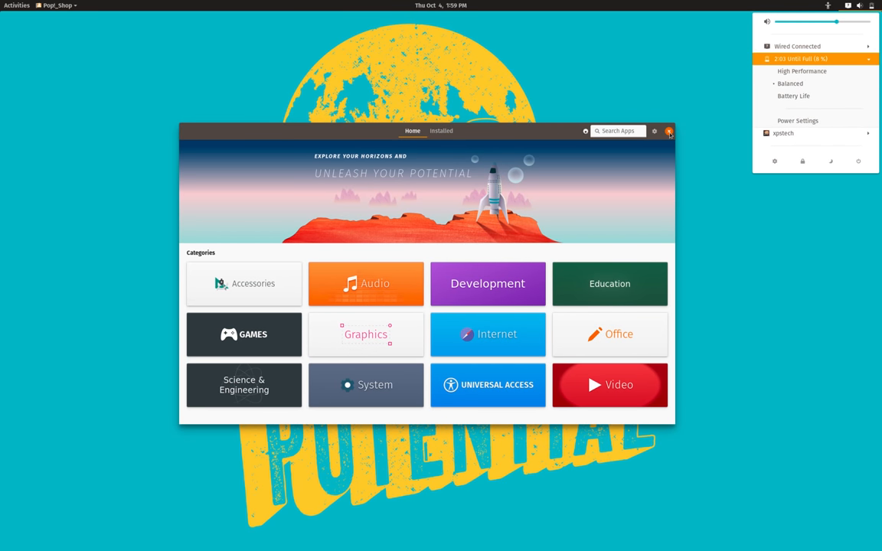
{"action": "left_click", "coordinate": [618, 130]}
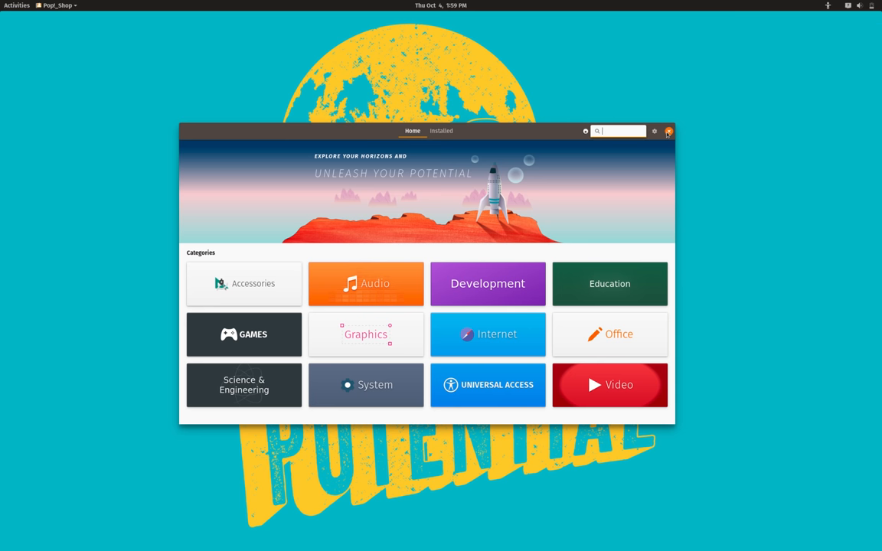
{"action": "left_click", "coordinate": [667, 132]}
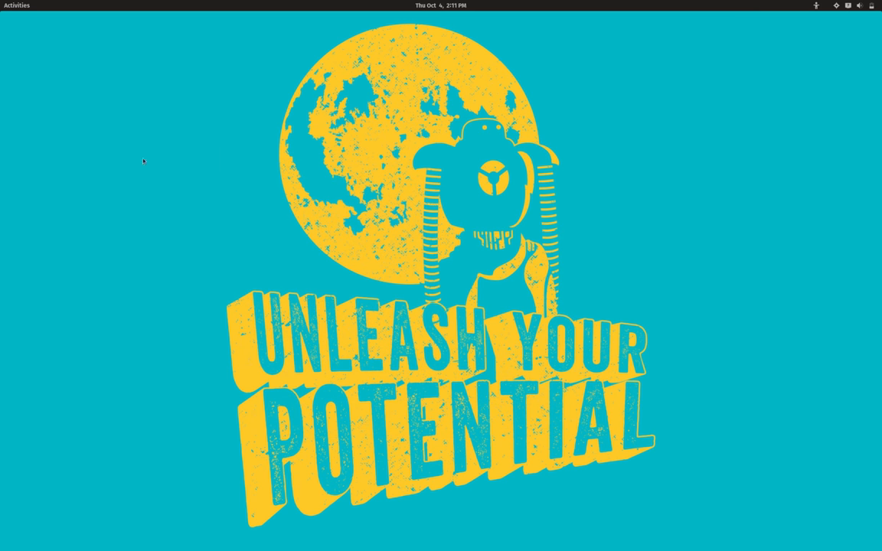
- Reopen Settings to the About page, then return to the main list showing the Wi-Fi page
{"action": "left_click", "coordinate": [16, 6]}
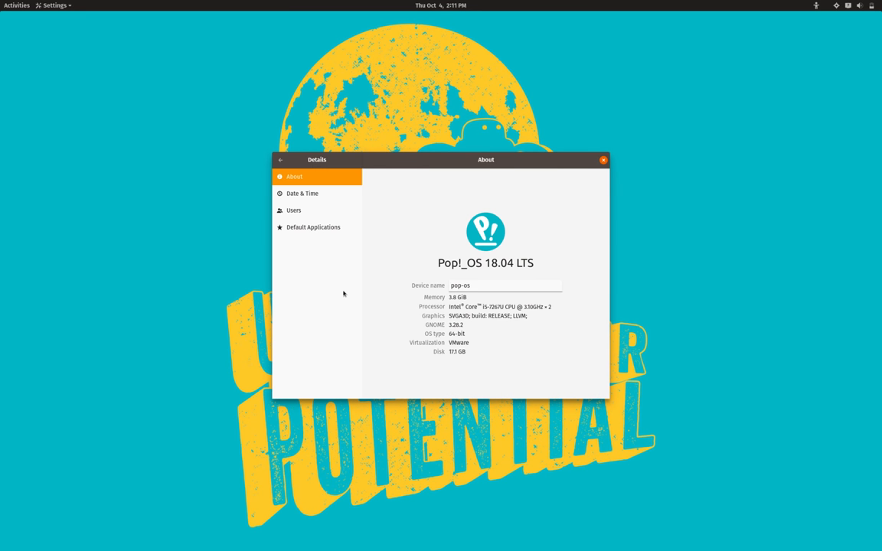
{"action": "left_click", "coordinate": [281, 159]}
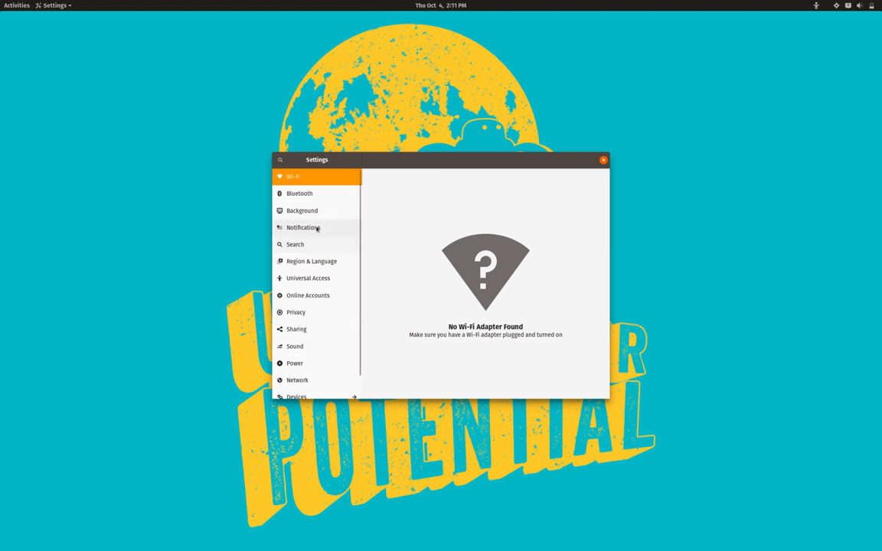
{"action": "left_click", "coordinate": [301, 212]}
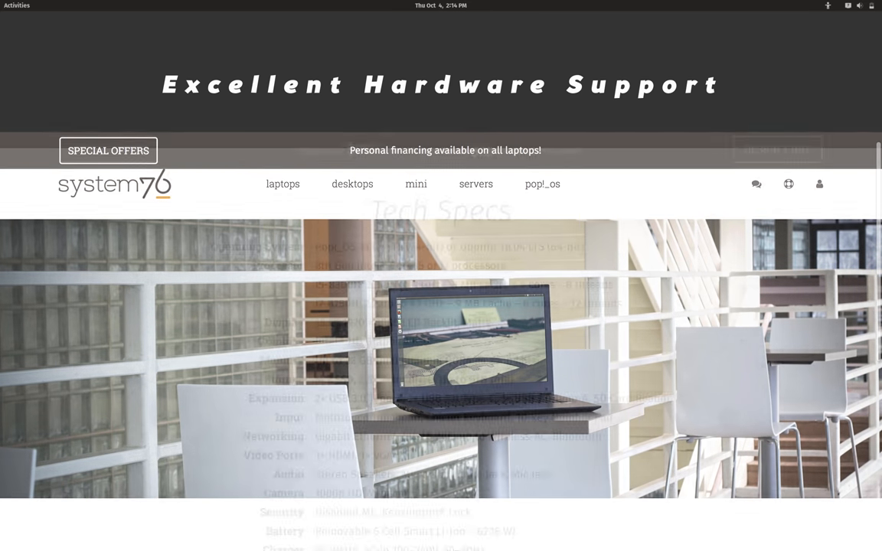
- Scroll through the System76 laptop tech specs down to the Oryx Pro product page
{"action": "scroll", "scroll_direction": "down", "scroll_amount": 3}
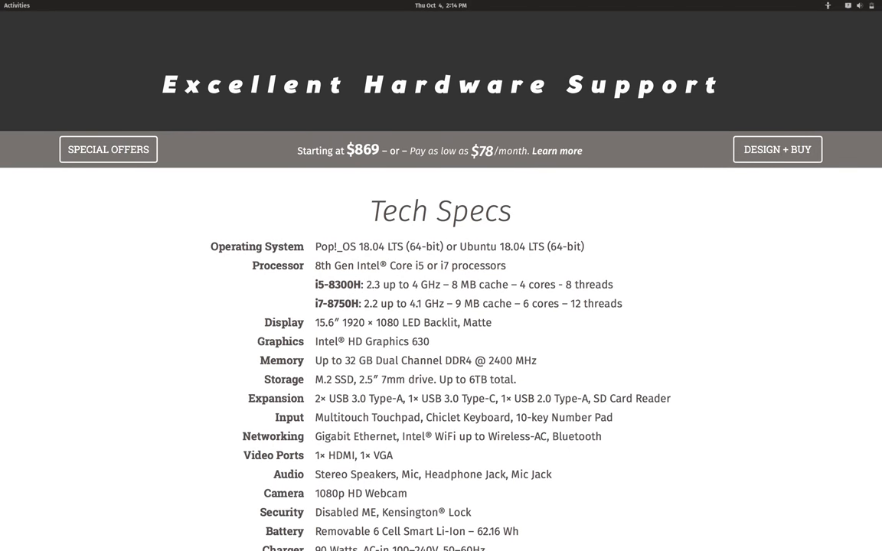
{"action": "scroll", "scroll_direction": "up", "scroll_amount": 3}
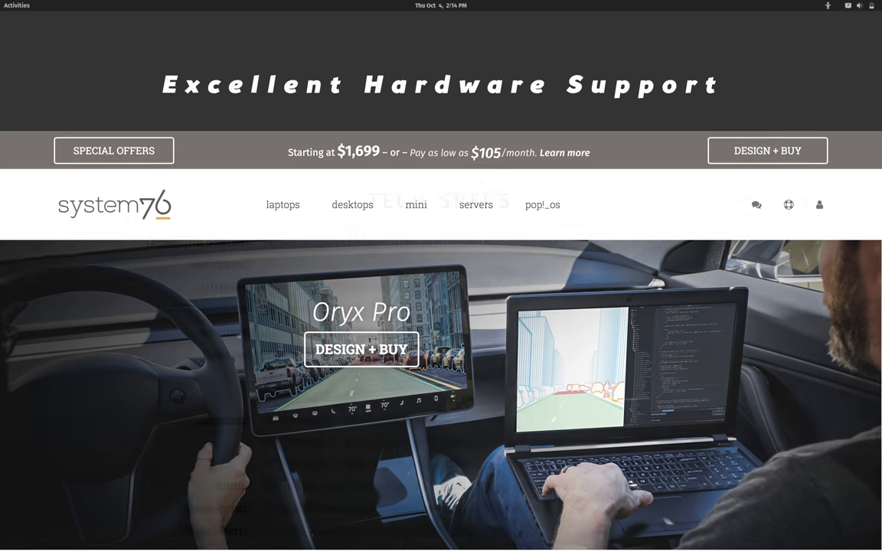
{"action": "scroll", "scroll_direction": "down", "scroll_amount": 3}
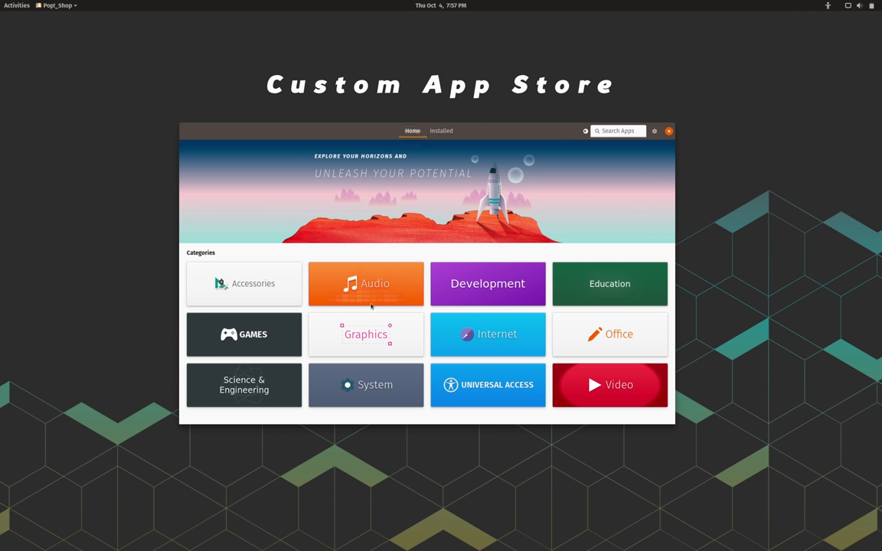
- Browse the Pop Shop Home tab with its Pop Picks and category tiles
{"action": "left_click", "coordinate": [487, 283]}
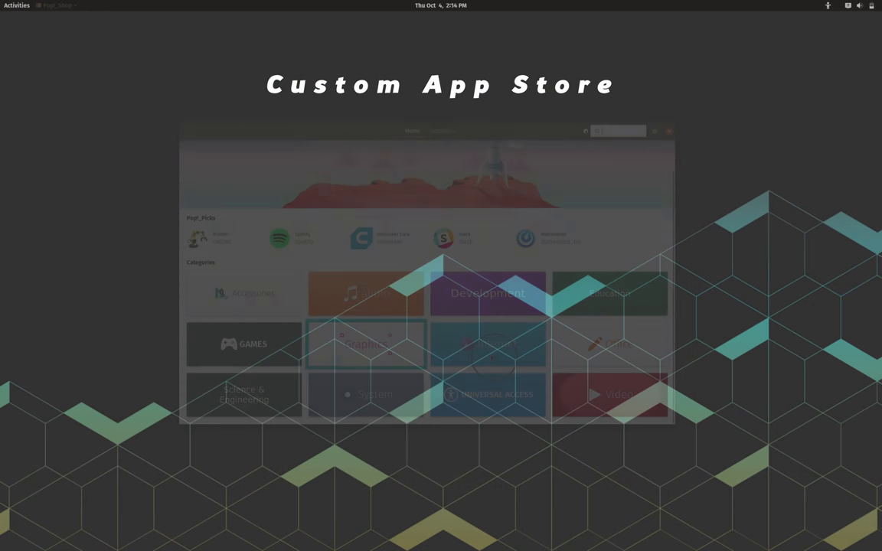
{"action": "left_click", "coordinate": [668, 131]}
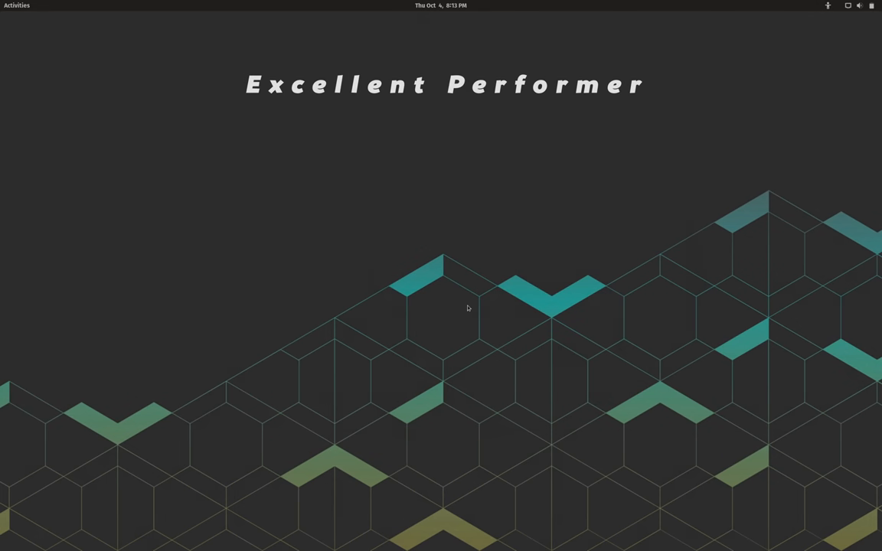
- Launch System Monitor, Files, Terminal, Weather and Calendar from Activities and show the overview
{"action": "left_click", "coordinate": [16, 6]}
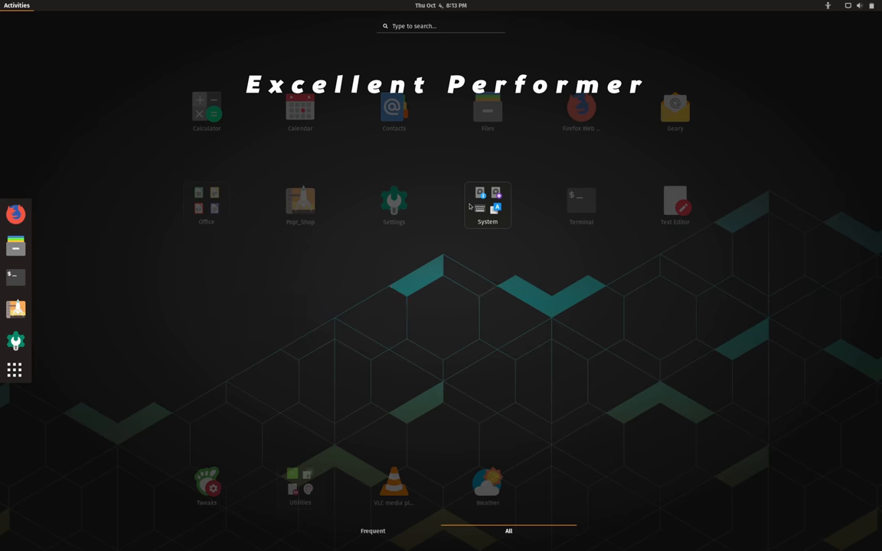
{"action": "left_click", "coordinate": [487, 205]}
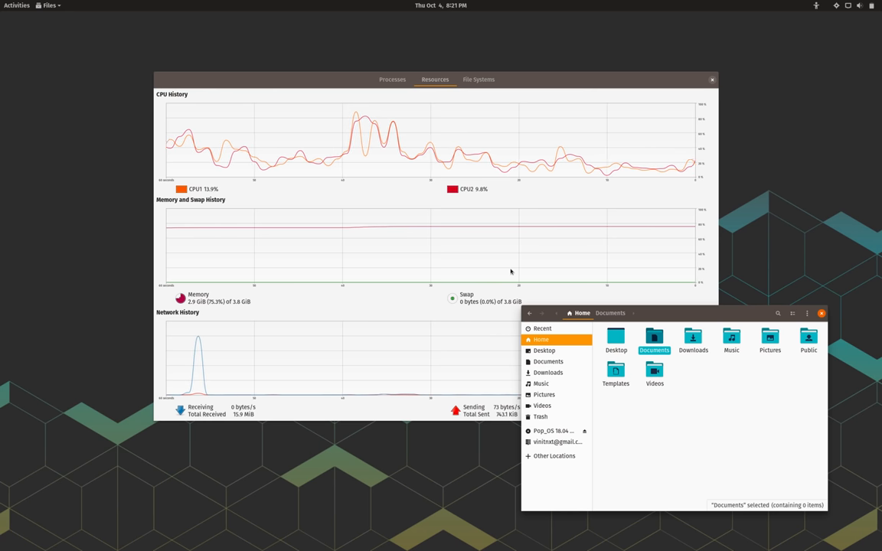
{"action": "left_click", "coordinate": [15, 6]}
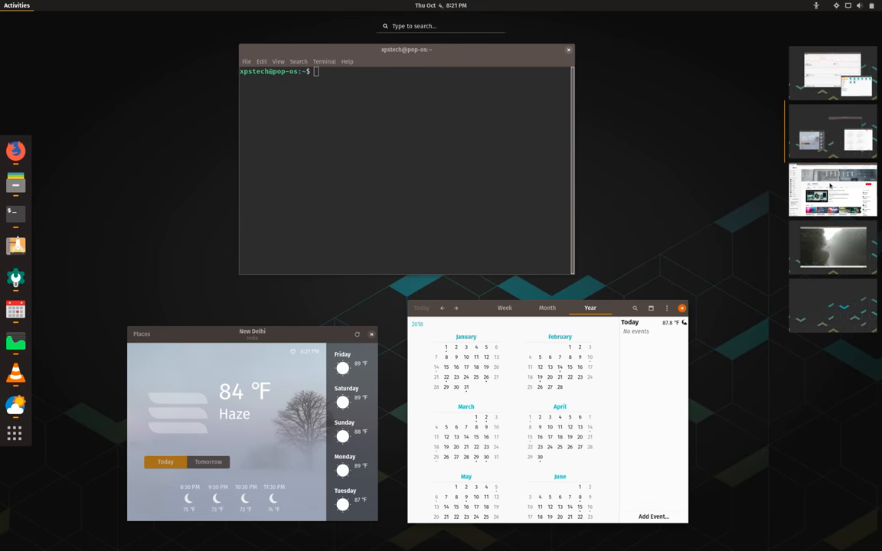
{"action": "left_click", "coordinate": [833, 190]}
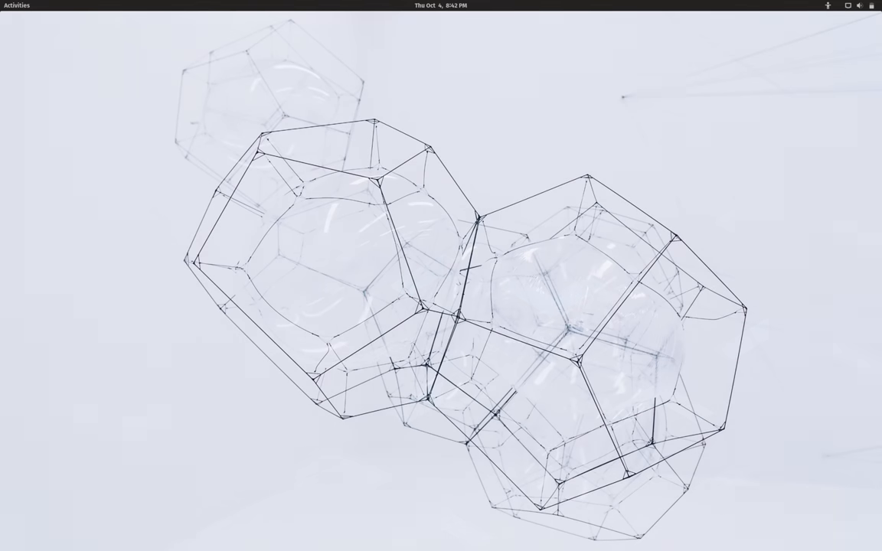
- Switch to the wireframe polyhedra wallpaper and show Settings Background alongside Files
{"action": "left_click", "coordinate": [15, 7]}
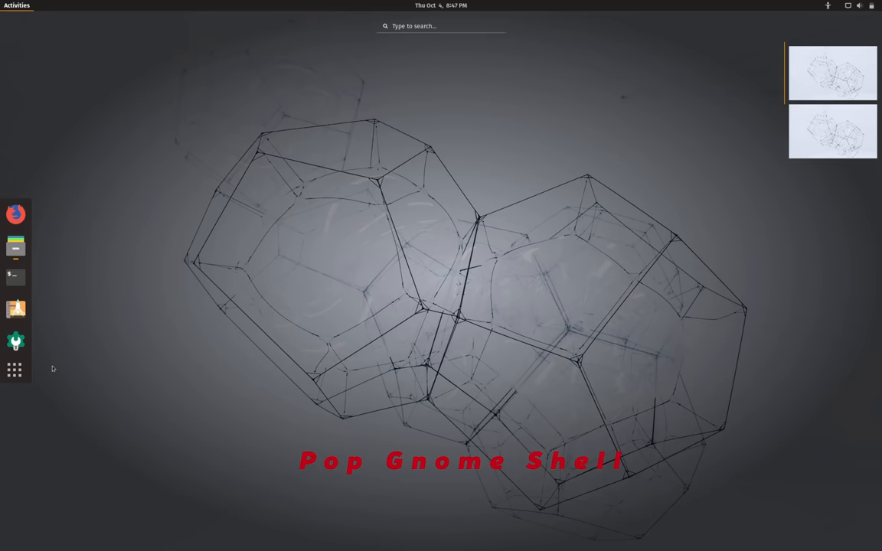
{"action": "left_click", "coordinate": [16, 245]}
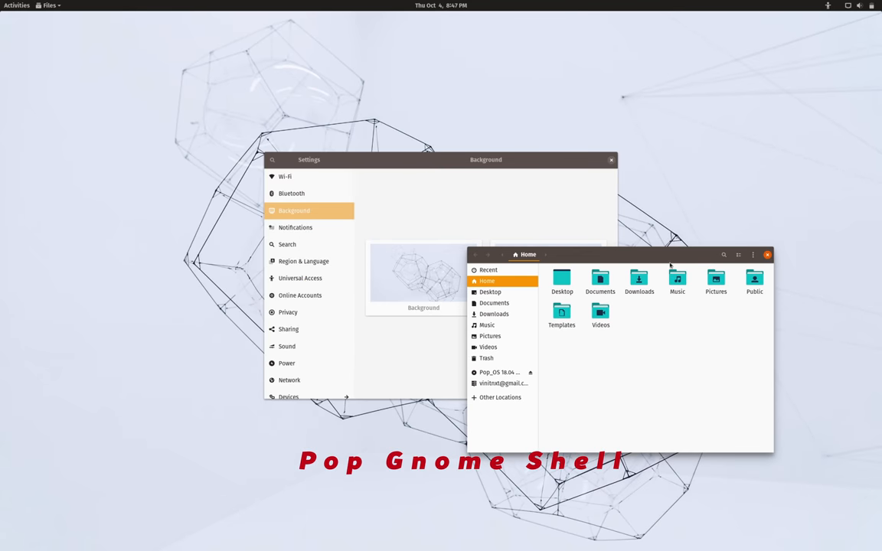
{"action": "left_click", "coordinate": [15, 6]}
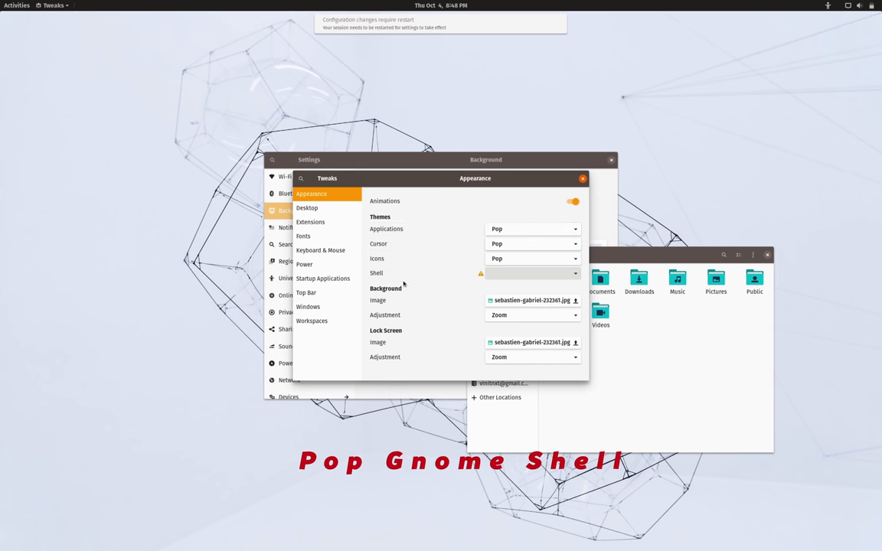
- In Tweaks' Windows section, switch on the Maximize and Minimize titlebar buttons
{"action": "left_click", "coordinate": [308, 306]}
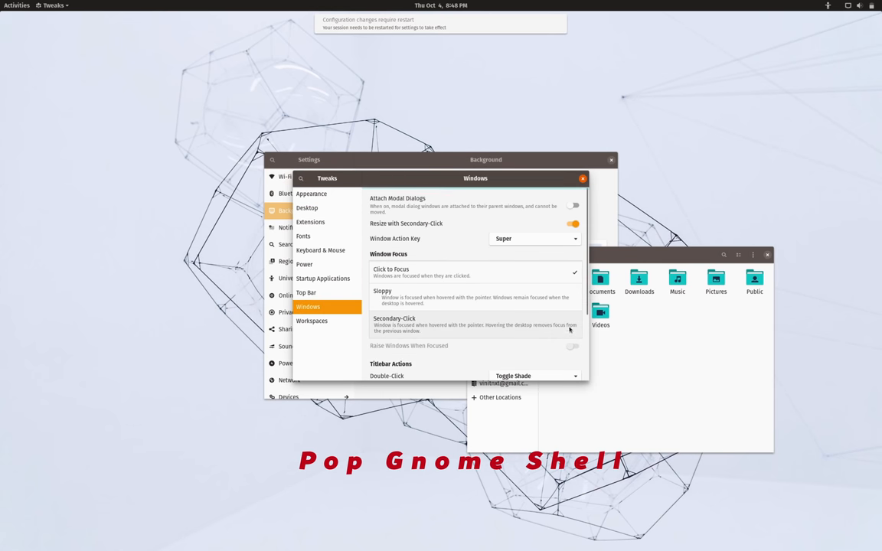
{"action": "scroll", "scroll_direction": "down", "scroll_amount": 3}
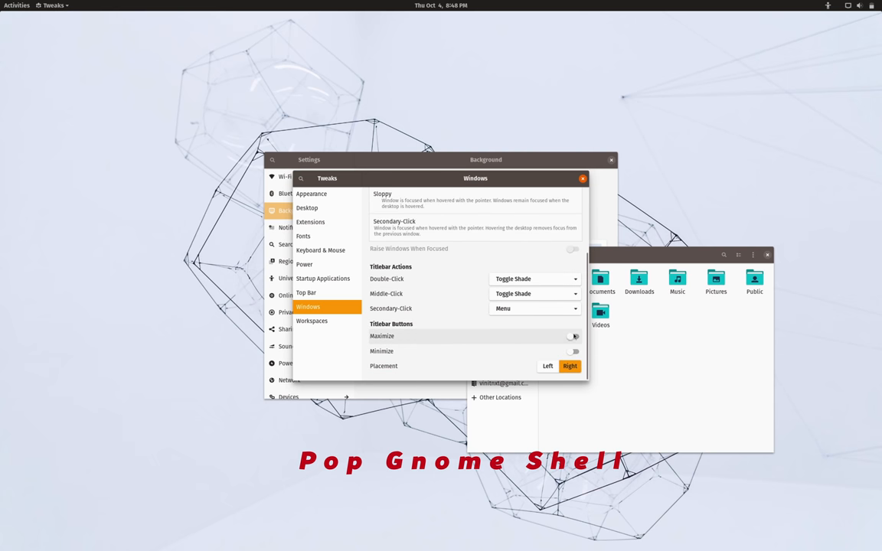
{"action": "left_click", "coordinate": [573, 336]}
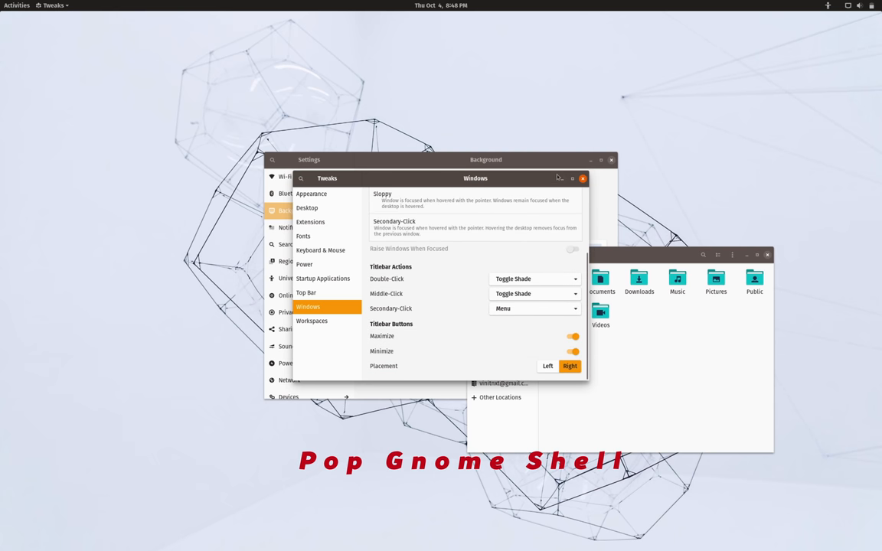
- Close Tweaks, maximise the Settings window with the new button and show the app grid
{"action": "left_click", "coordinate": [581, 177]}
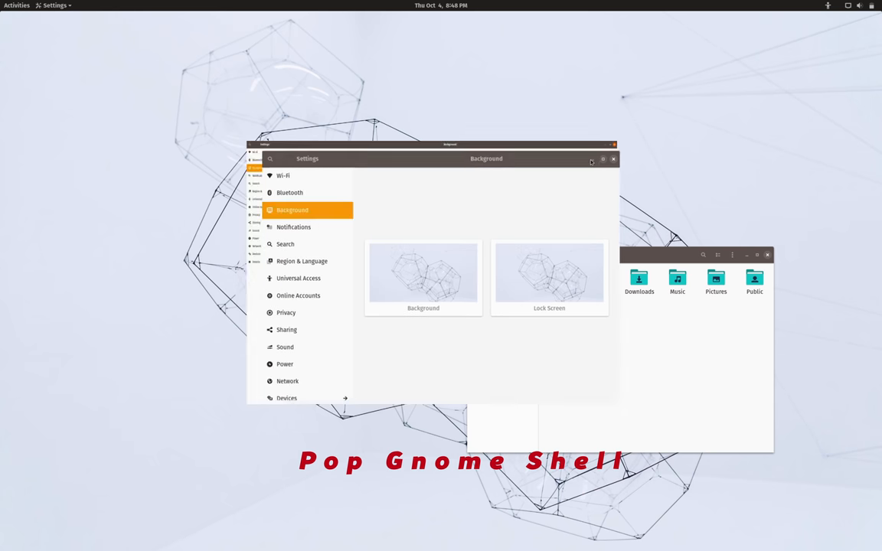
{"action": "left_click", "coordinate": [603, 157]}
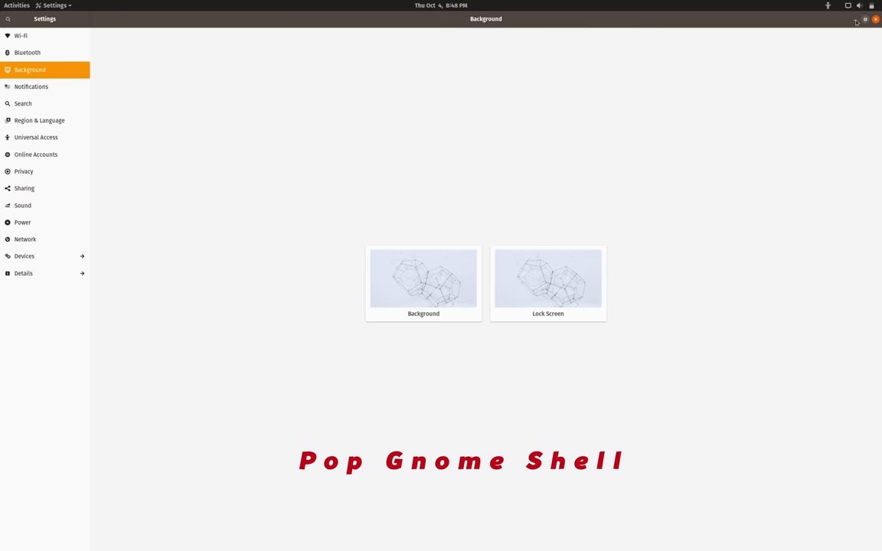
{"action": "left_click", "coordinate": [865, 19]}
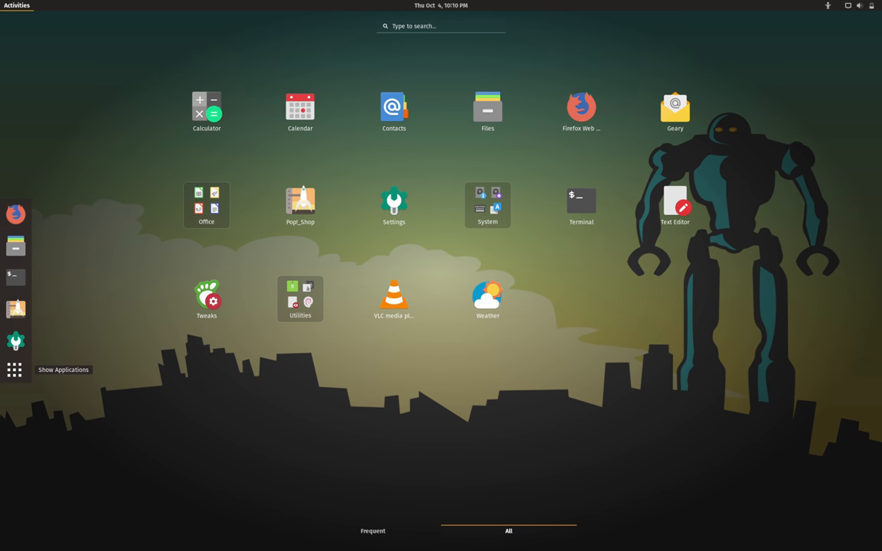
- Show Applications, Files and the power menu, then Activities with the on-screen keyboard
{"action": "left_click", "coordinate": [441, 6]}
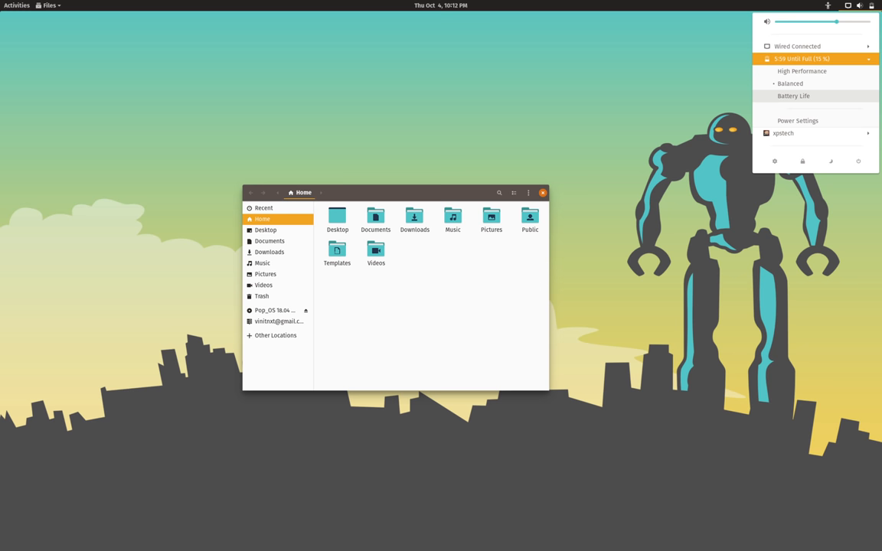
{"action": "left_click", "coordinate": [16, 6]}
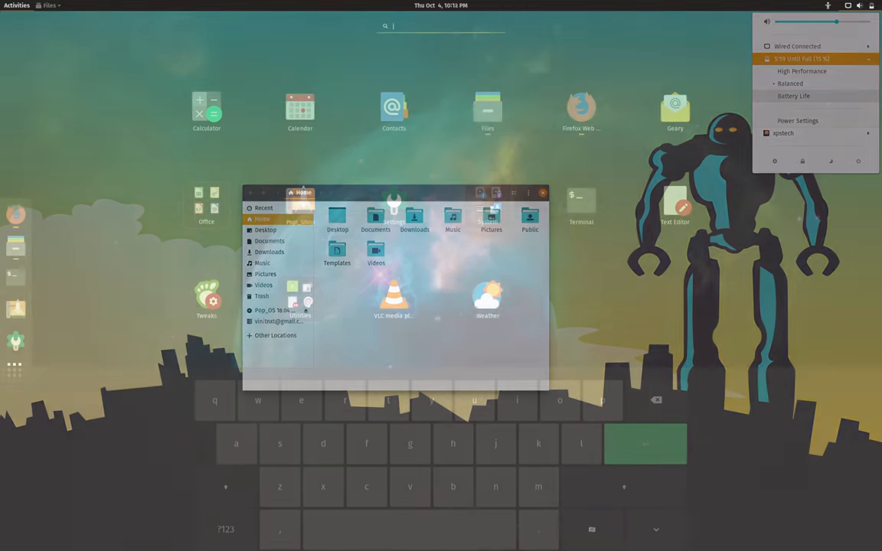